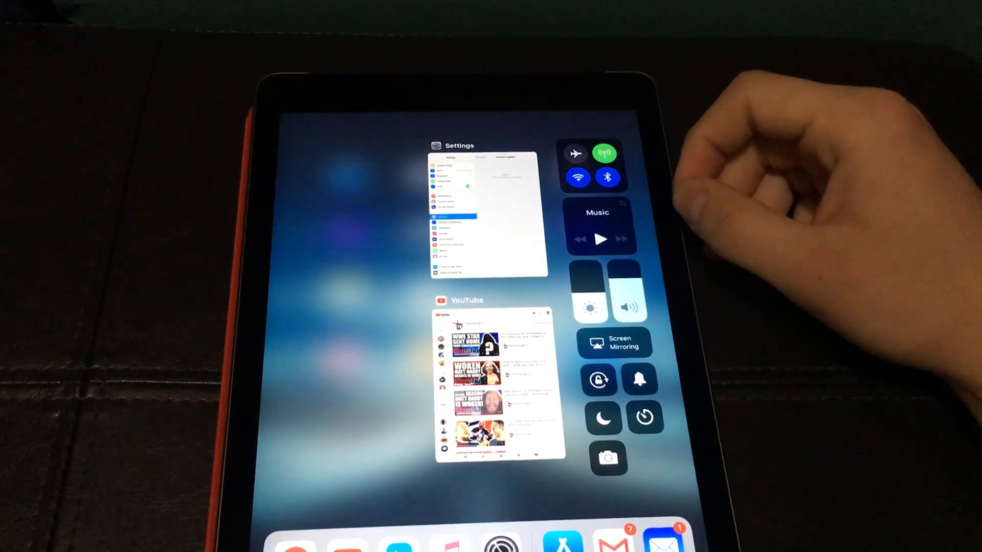
Step: Disconnect Bluetooth accessories from Control Center and return to the Settings app
{"action": "left_click", "coordinate": [606, 177]}
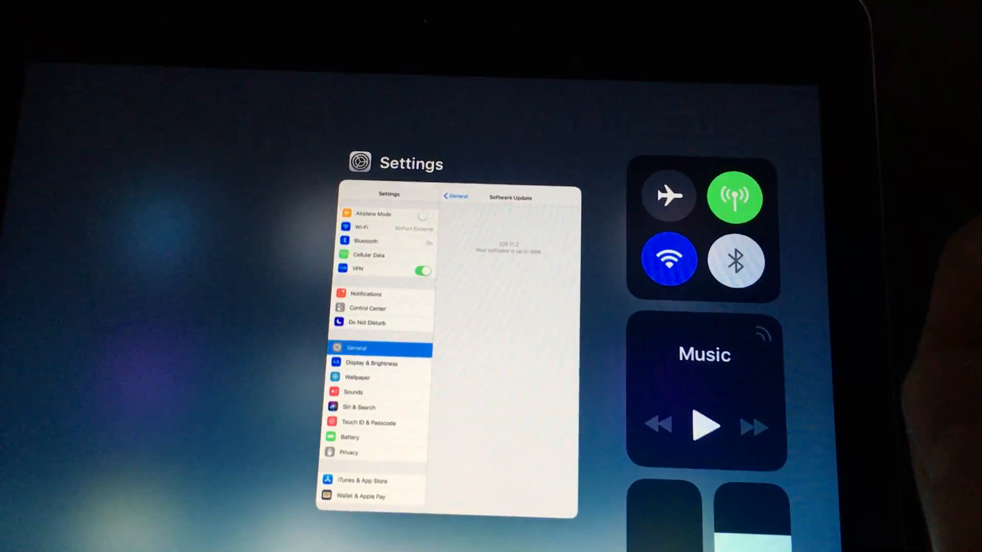
{"action": "left_click", "coordinate": [737, 261]}
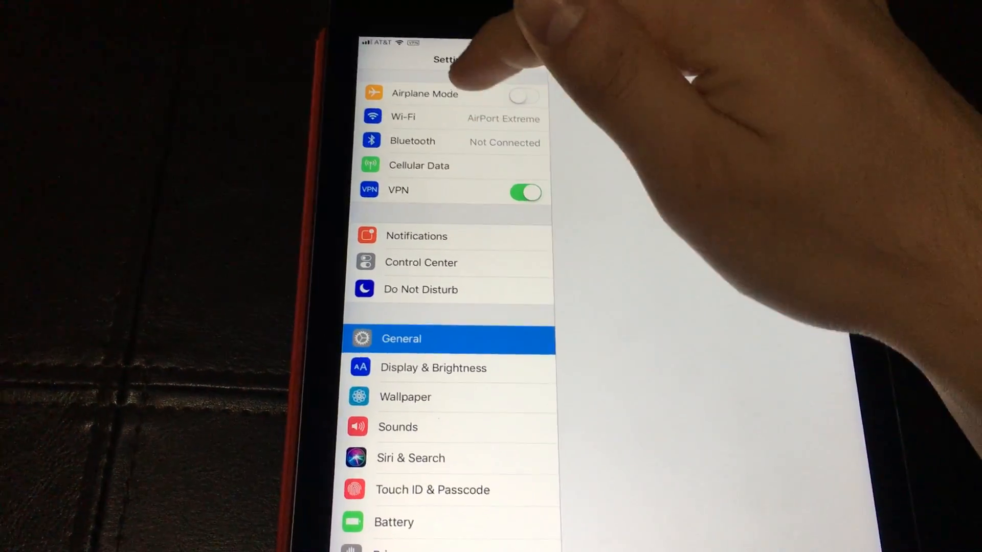
Step: Show the Bluetooth page still on, then re-enable new Bluetooth connections from Control Center
{"action": "left_click", "coordinate": [412, 141]}
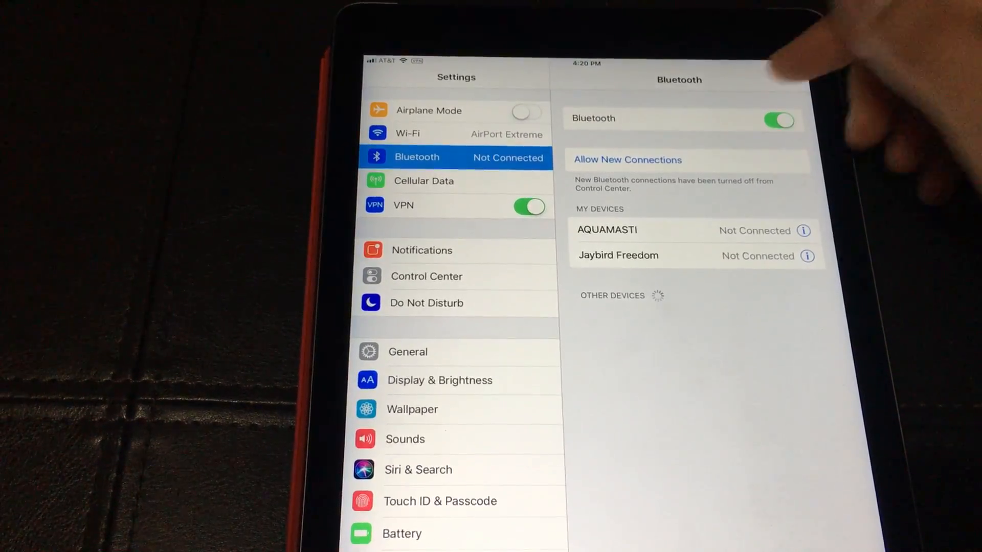
{"action": "left_click", "coordinate": [779, 120]}
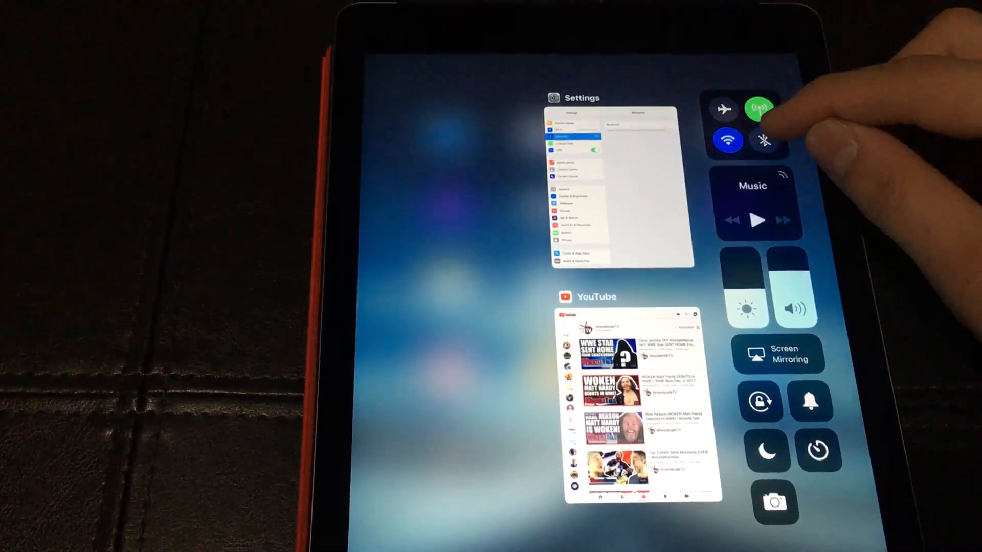
{"action": "left_click", "coordinate": [763, 140]}
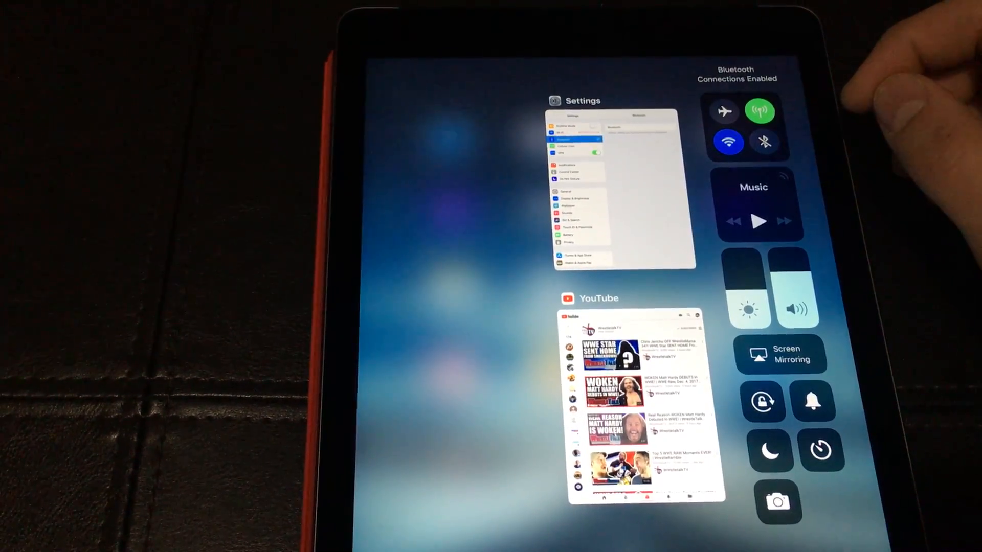
{"action": "left_click", "coordinate": [763, 140]}
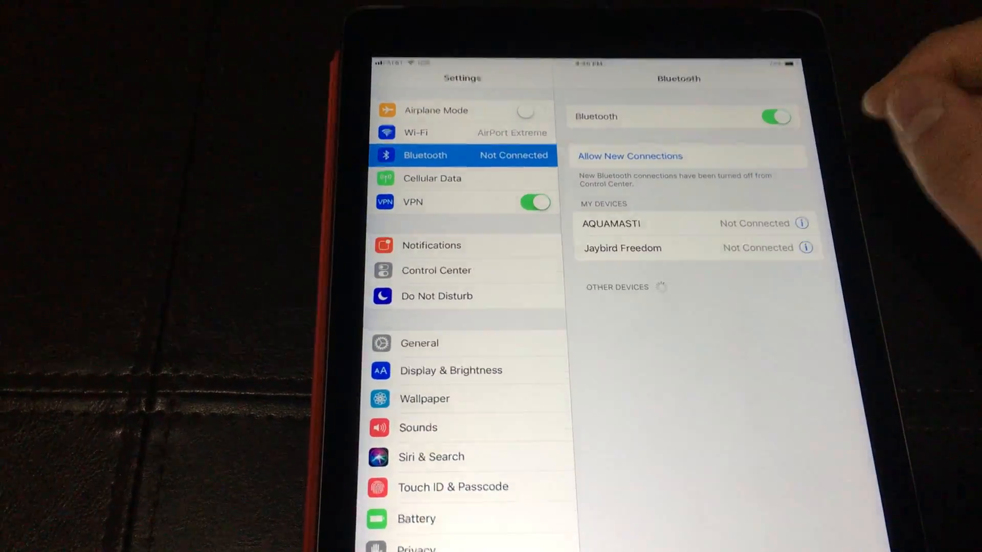
Step: Switch Bluetooth fully off in Settings and acknowledge the Wi-Fi disconnection notice in Control Center
{"action": "left_click", "coordinate": [775, 117]}
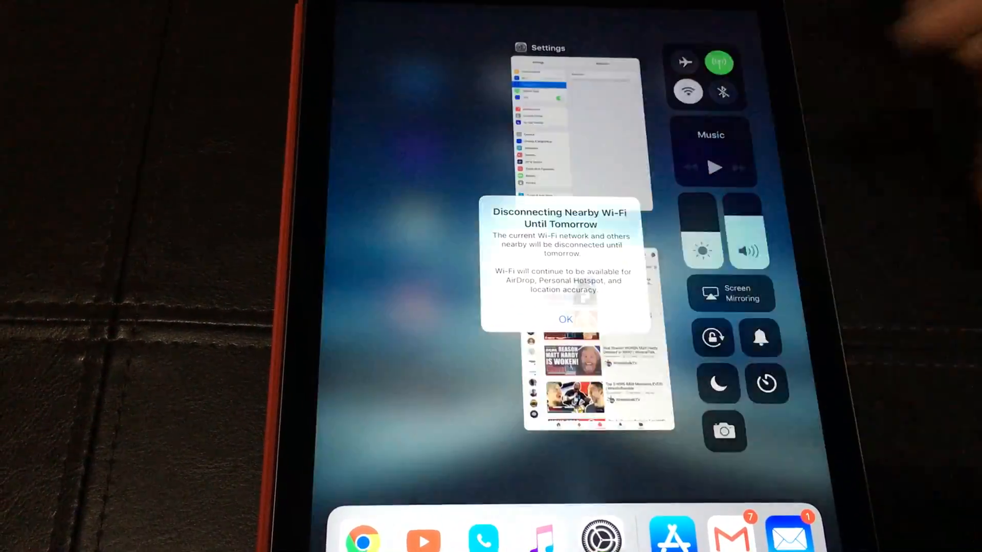
{"action": "left_click", "coordinate": [566, 319]}
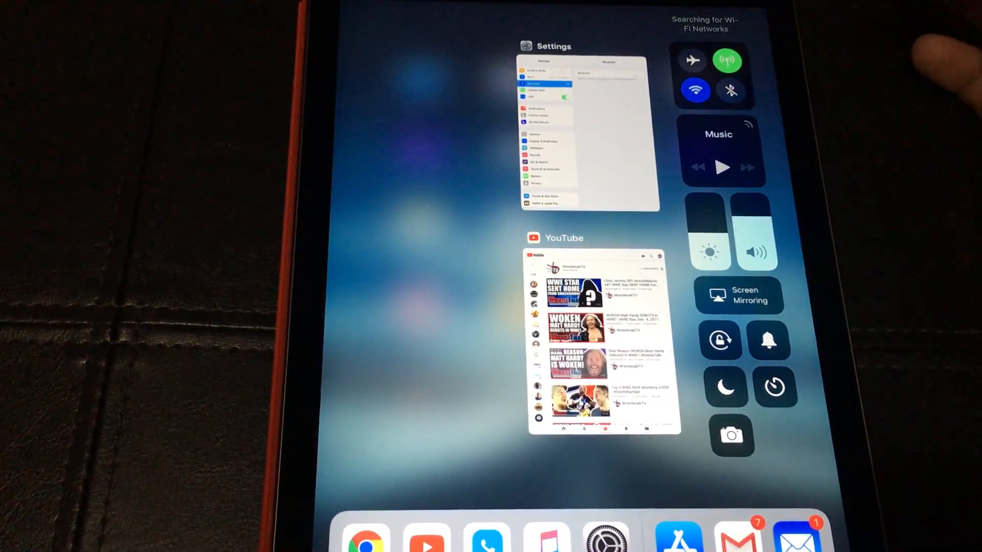
{"action": "left_click", "coordinate": [589, 126]}
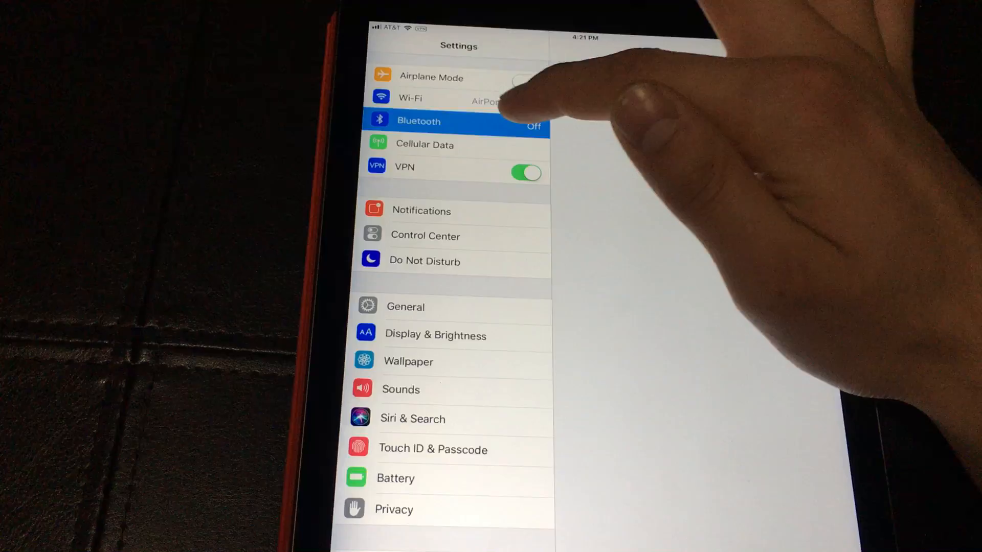
Step: Confirm Wi-Fi is on but not connected, then return to the home screen
{"action": "left_click", "coordinate": [410, 99]}
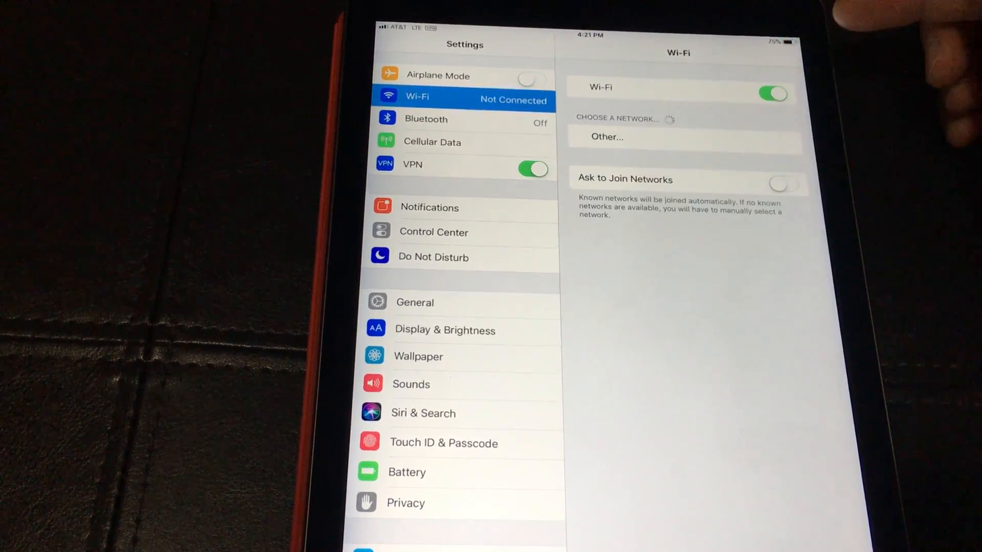
{"action": "key", "text": "home"}
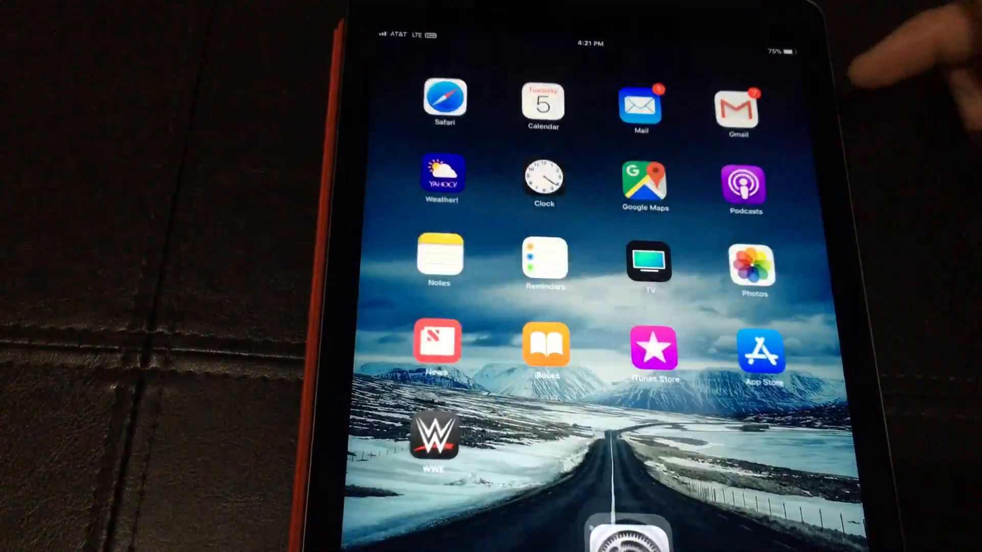